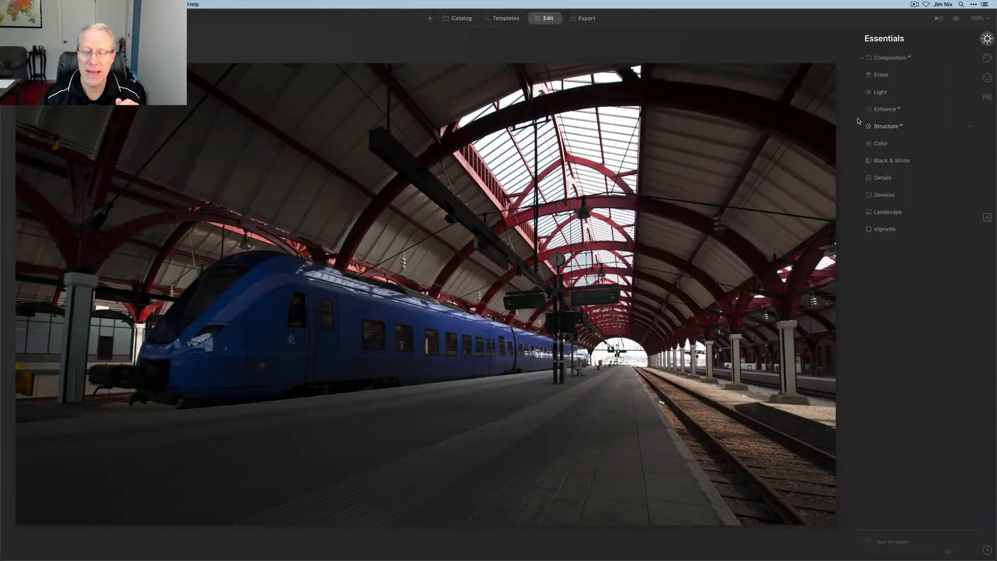
Step: Expand the Light tool to reveal white balance, tone sliders and the curve
click(880, 92)
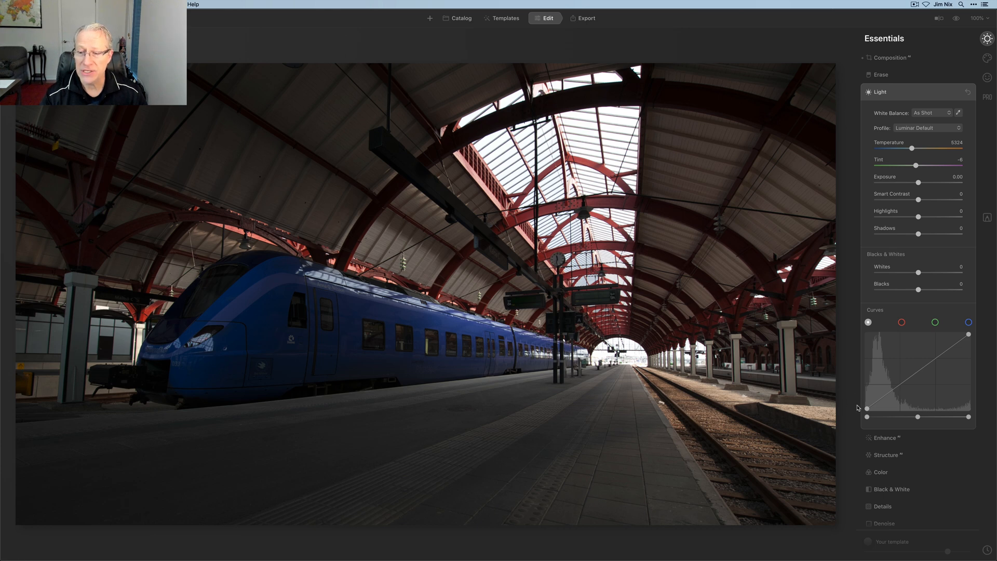
Step: Invert the tone curve into a negative and add midtone points for contrast
drag(866, 416, 866, 405)
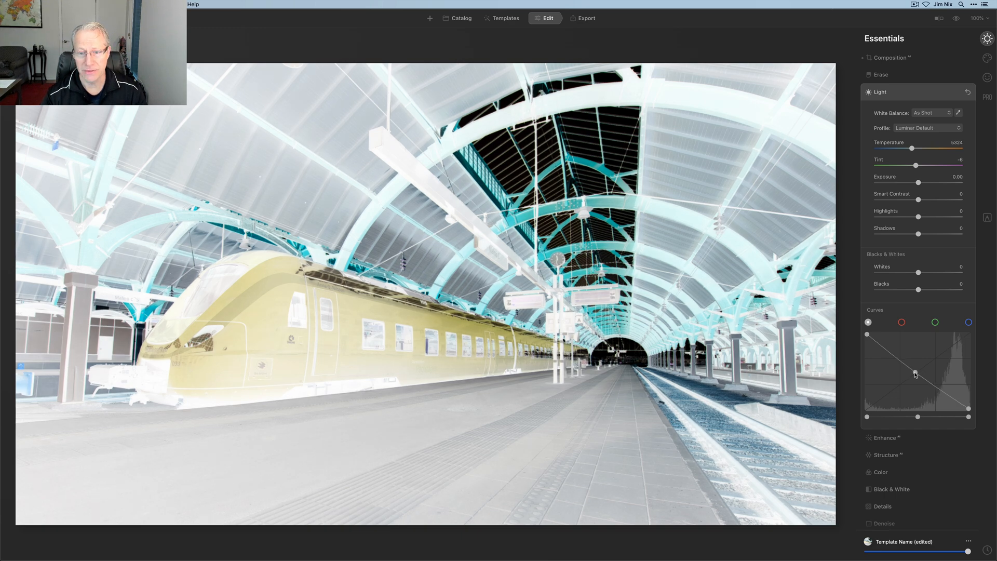
drag(915, 373, 912, 376)
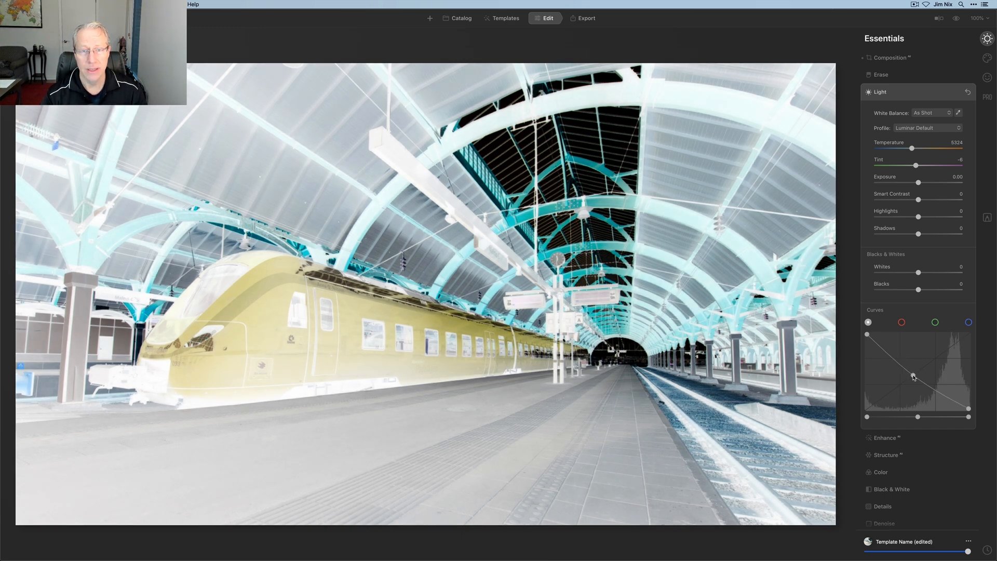
drag(911, 376, 892, 360)
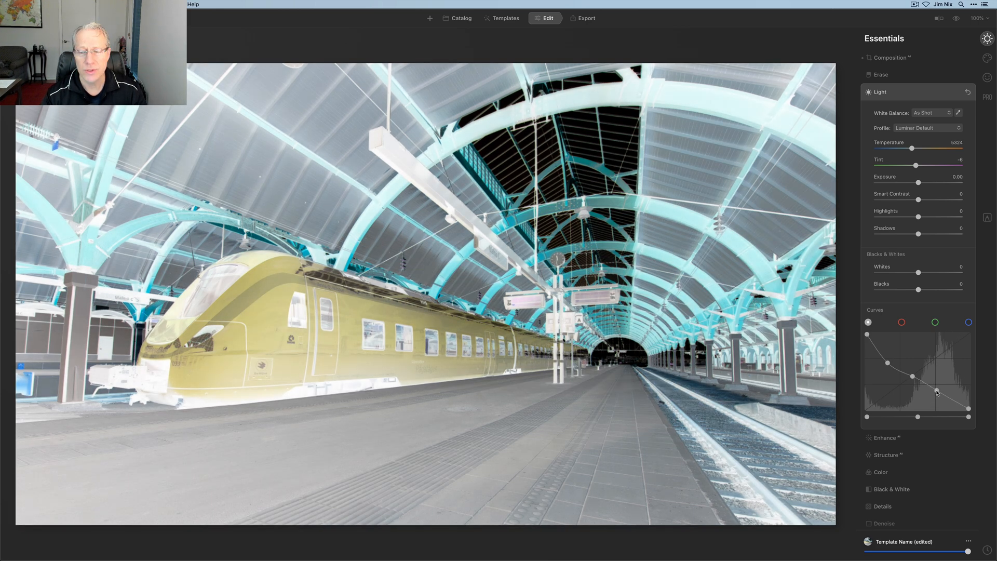
Step: Bend the red and blue channel curves to give the negative a cool blue cast
click(901, 322)
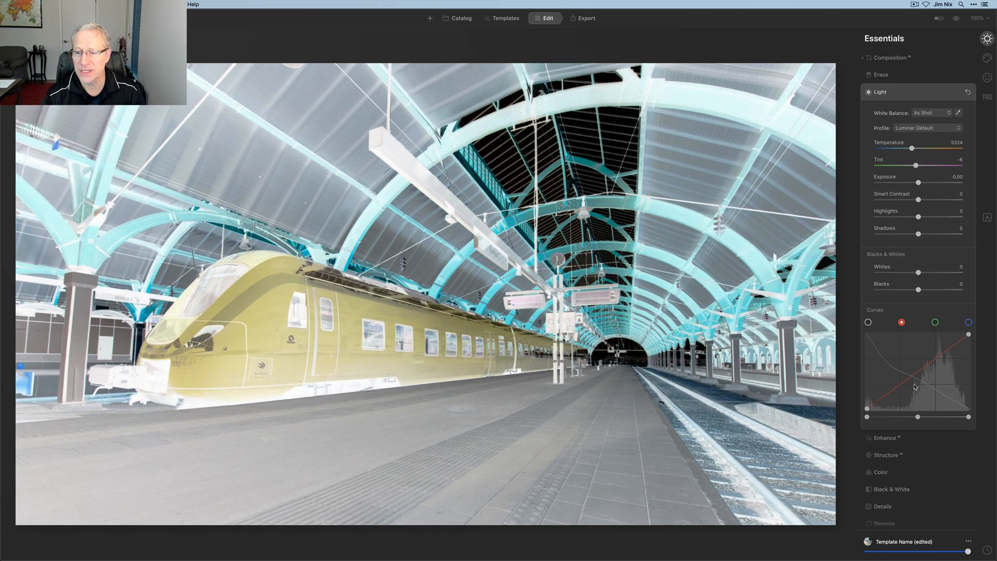
drag(915, 386, 917, 367)
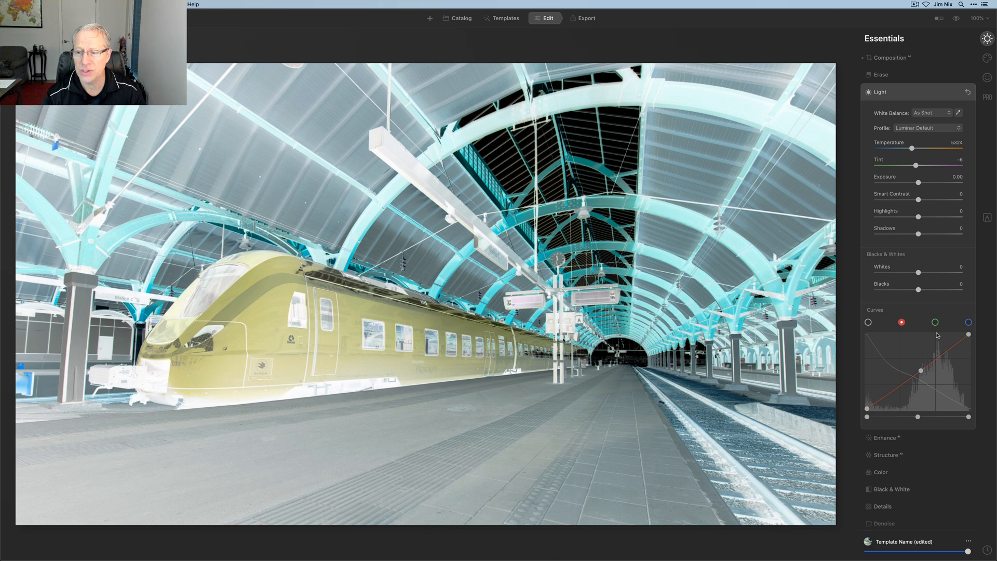
click(935, 322)
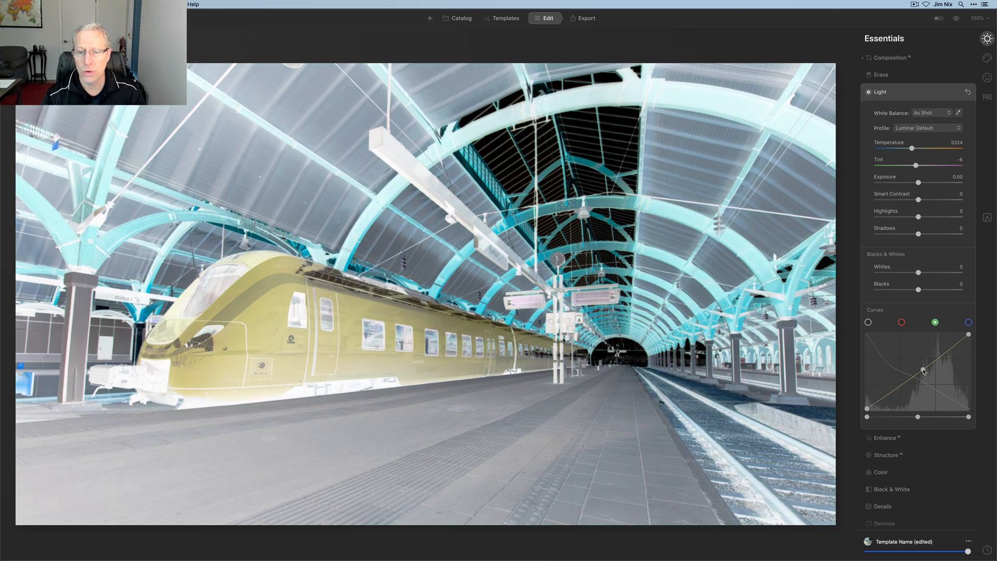
click(967, 322)
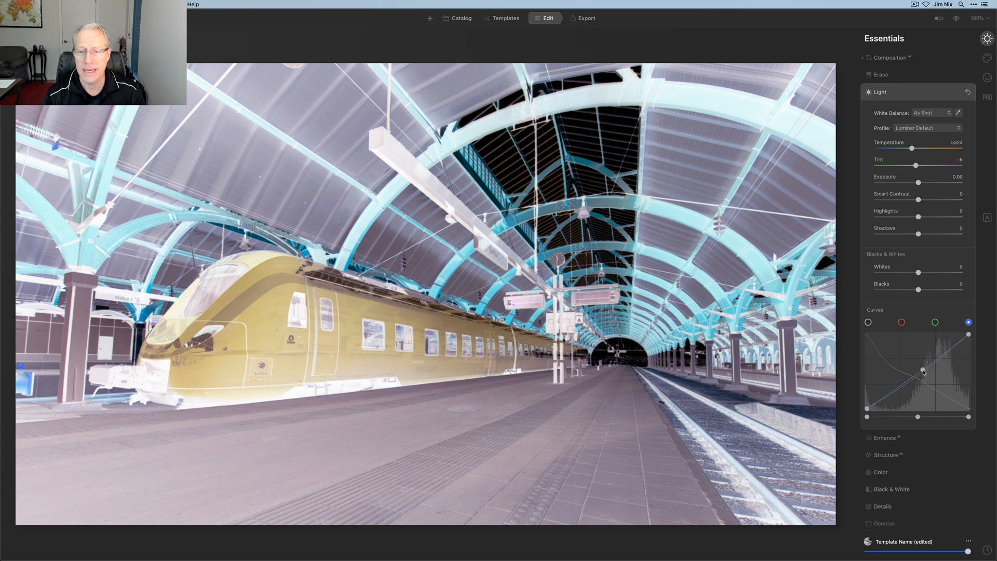
drag(923, 372, 914, 369)
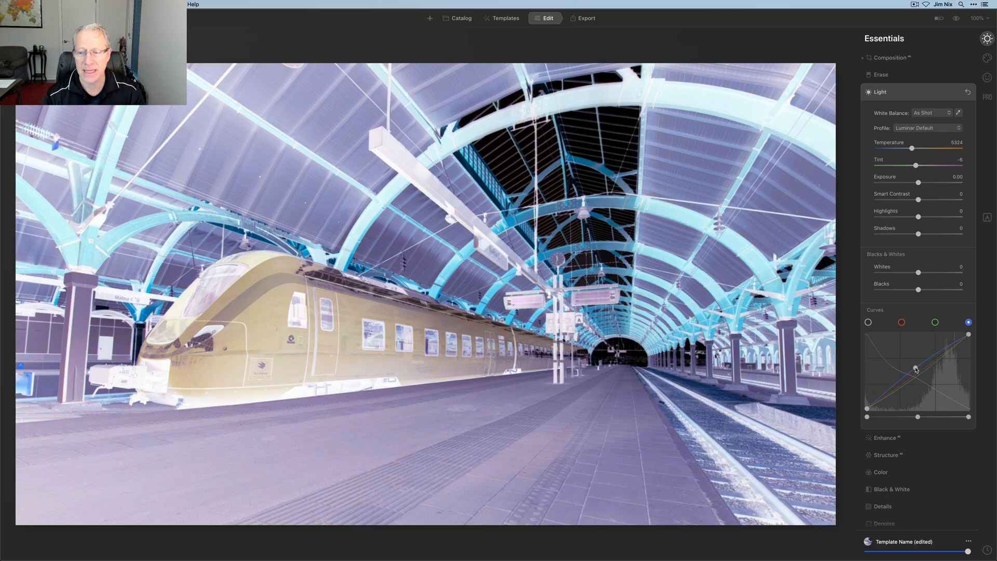
click(935, 322)
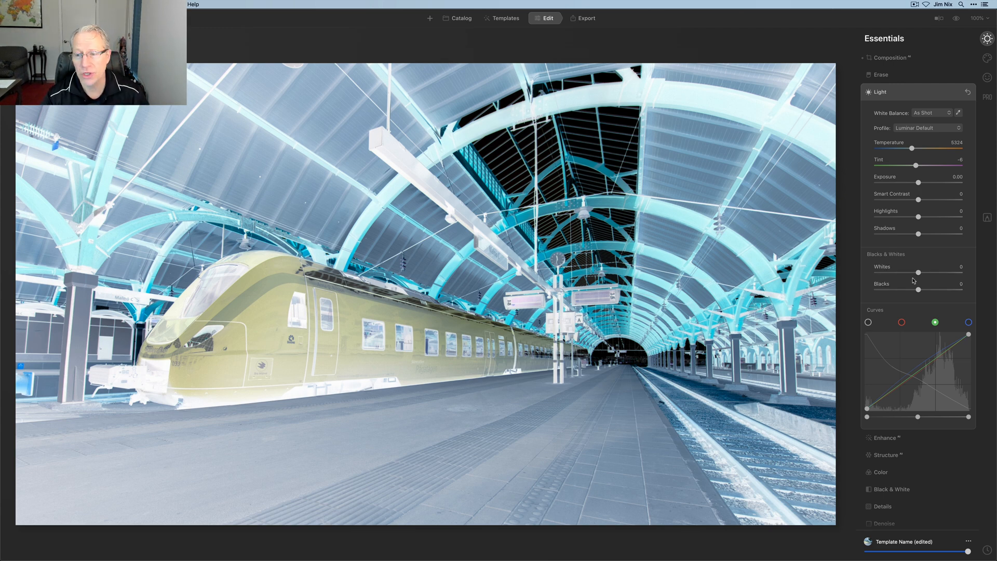
Step: Raise Whites to 51 and set Blacks to 7
drag(918, 271, 922, 271)
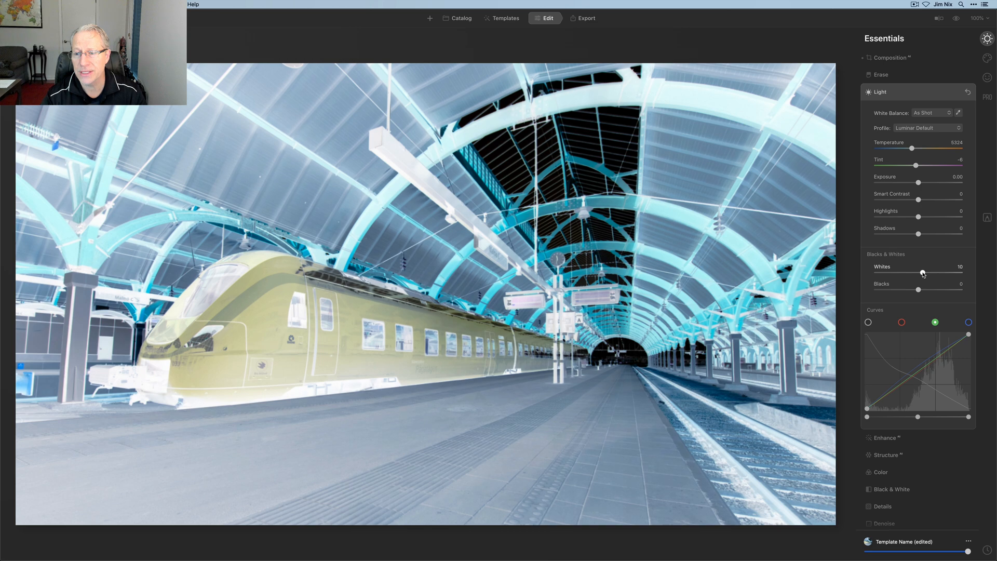
drag(923, 273, 940, 272)
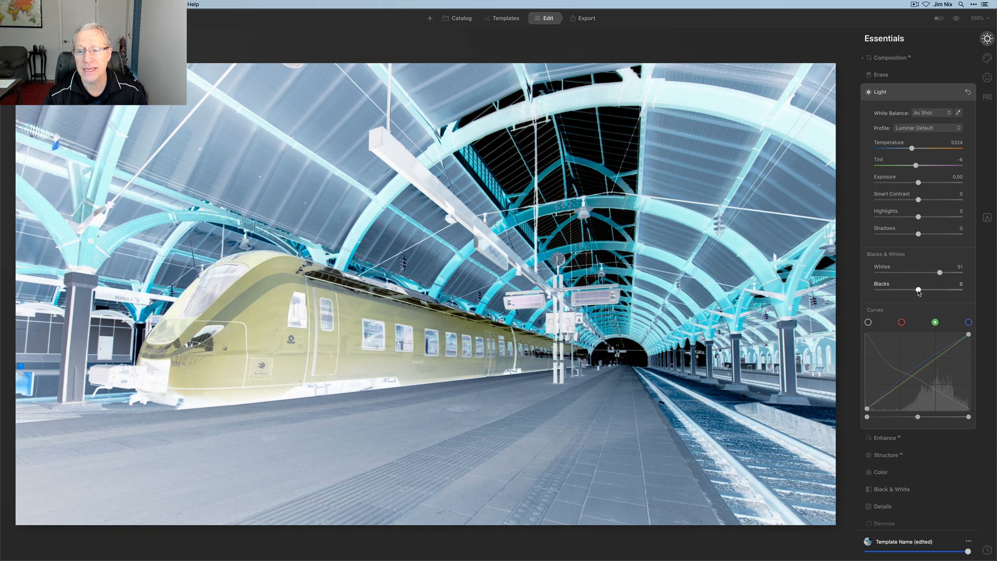
drag(918, 289, 907, 290)
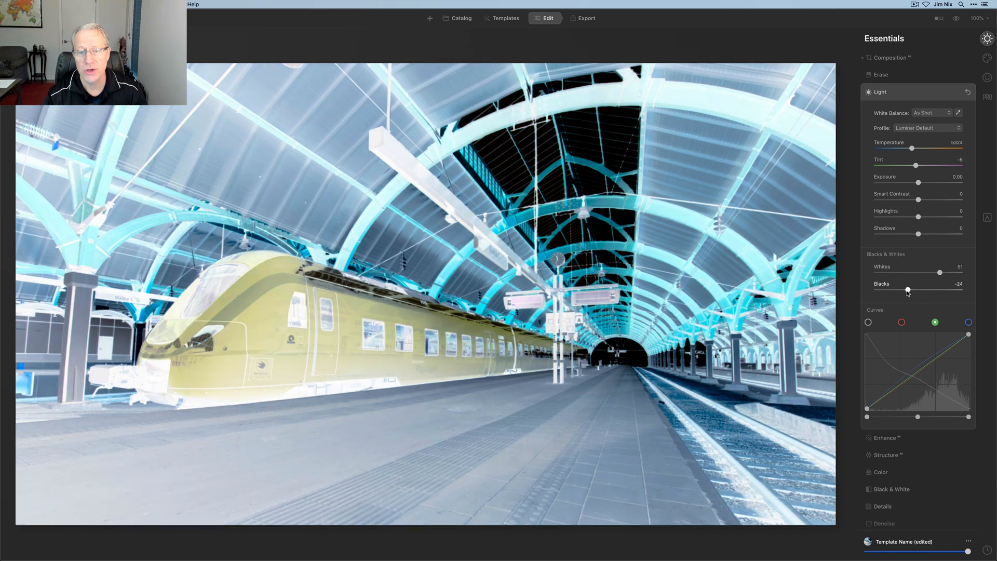
drag(907, 290, 918, 290)
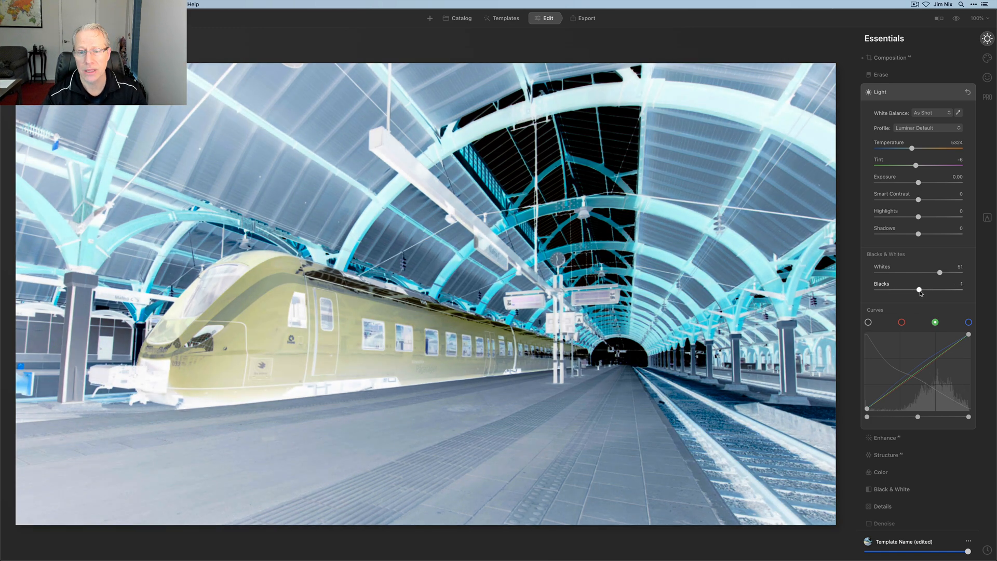
drag(918, 289, 921, 289)
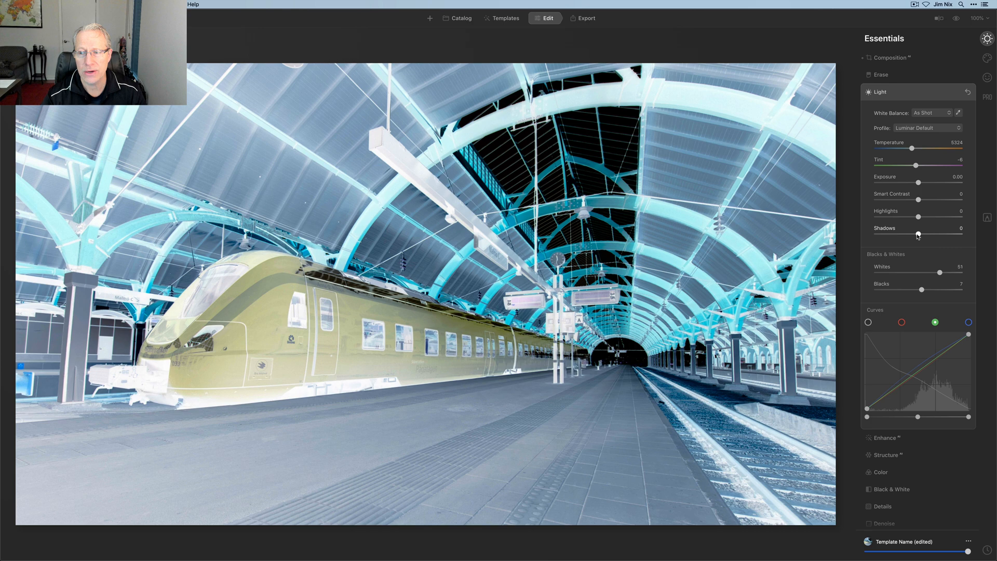
Step: Set Shadows to 24 and Highlights to 20
drag(917, 235, 910, 234)
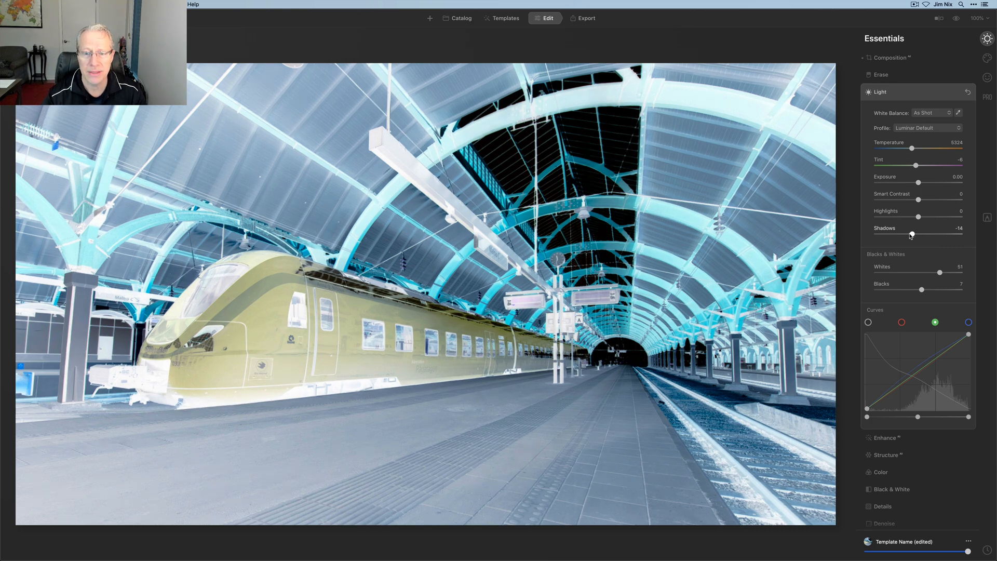
drag(911, 234, 904, 234)
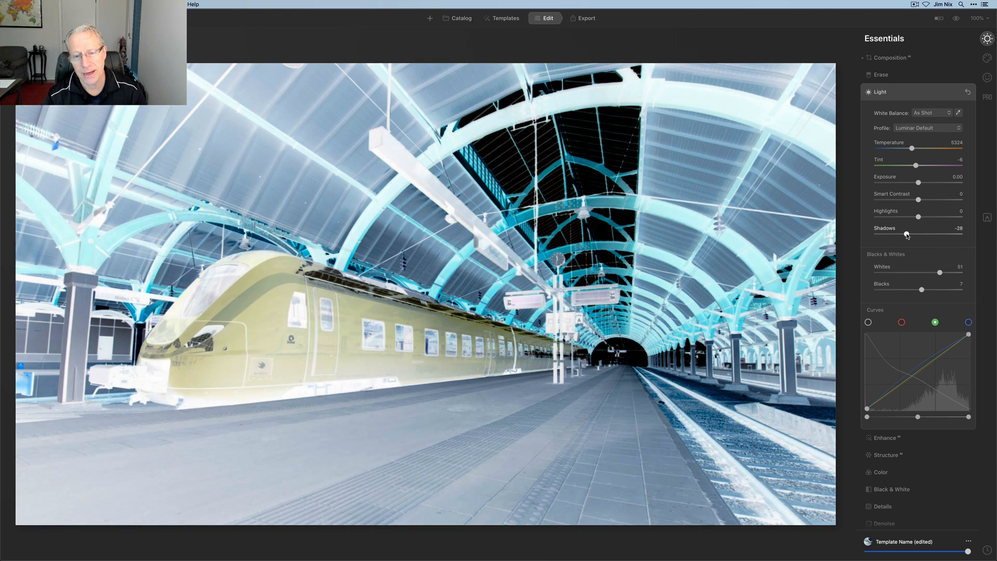
drag(906, 235, 928, 235)
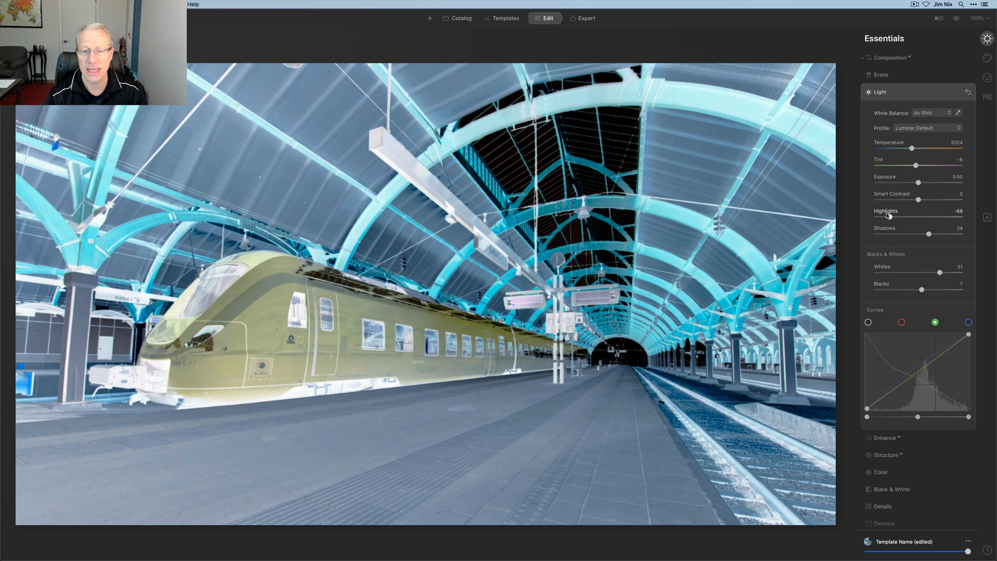
drag(884, 217, 927, 217)
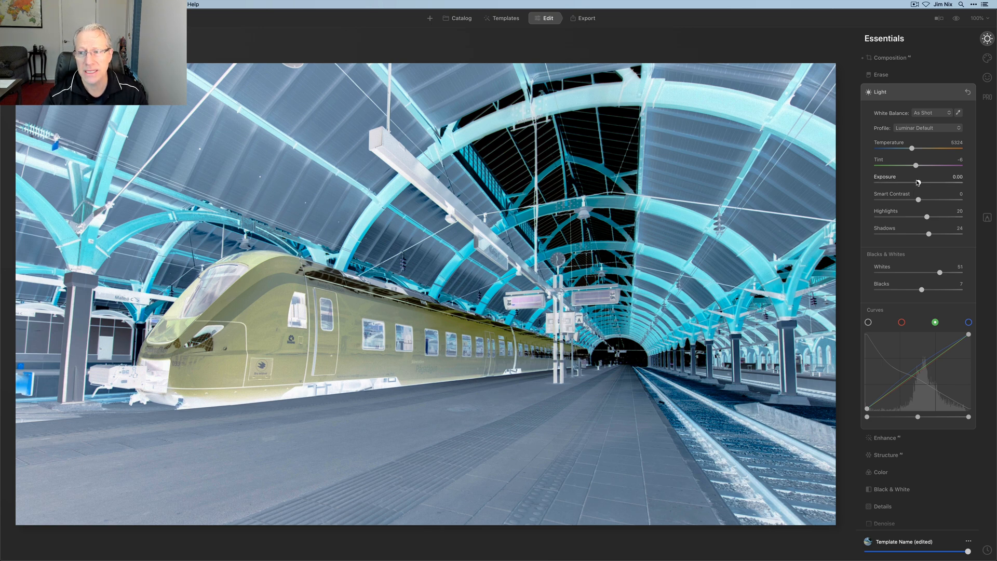
Step: Brighten Exposure to 0.28 and settle Tint at 10
drag(917, 183, 934, 183)
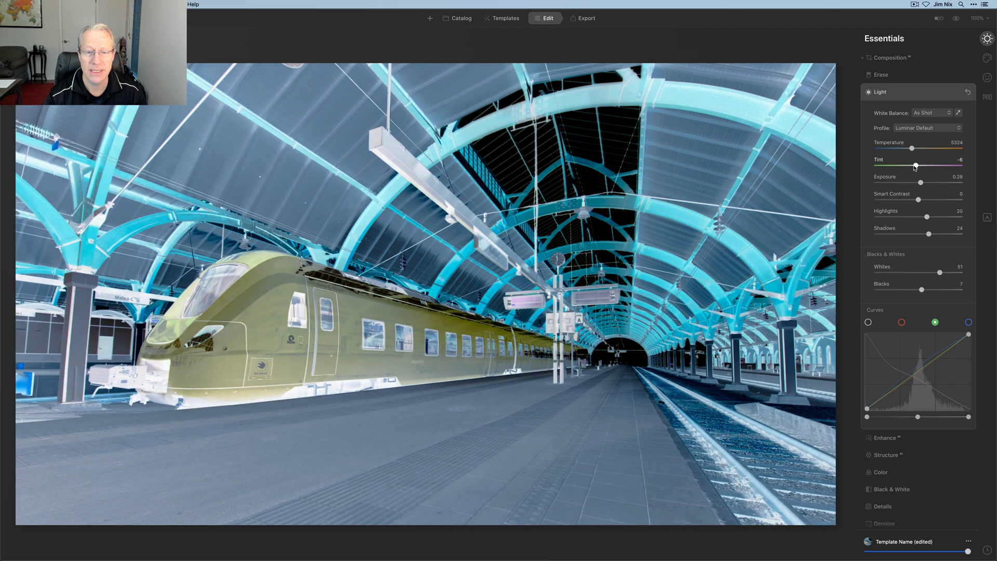
drag(915, 165, 895, 165)
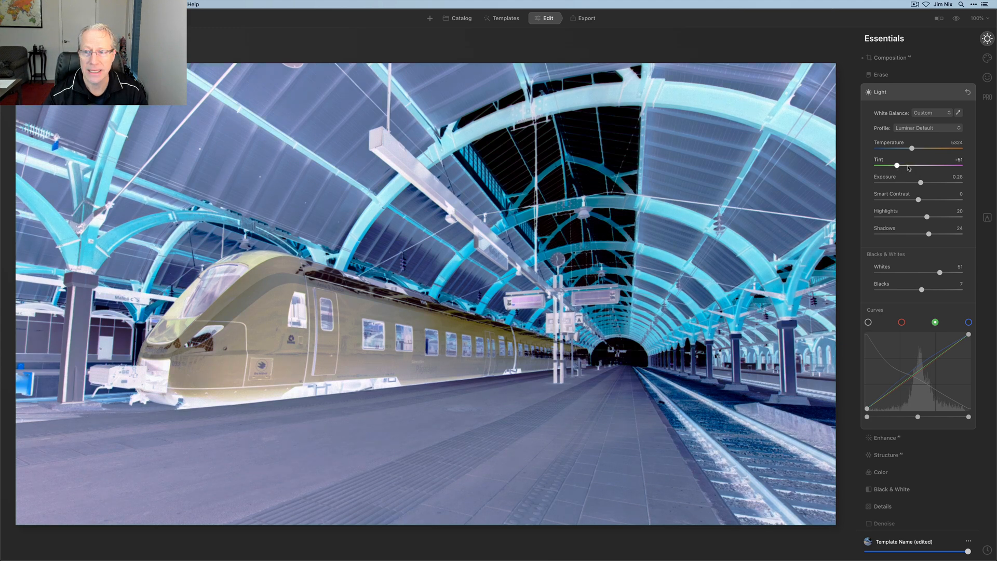
drag(896, 165, 929, 165)
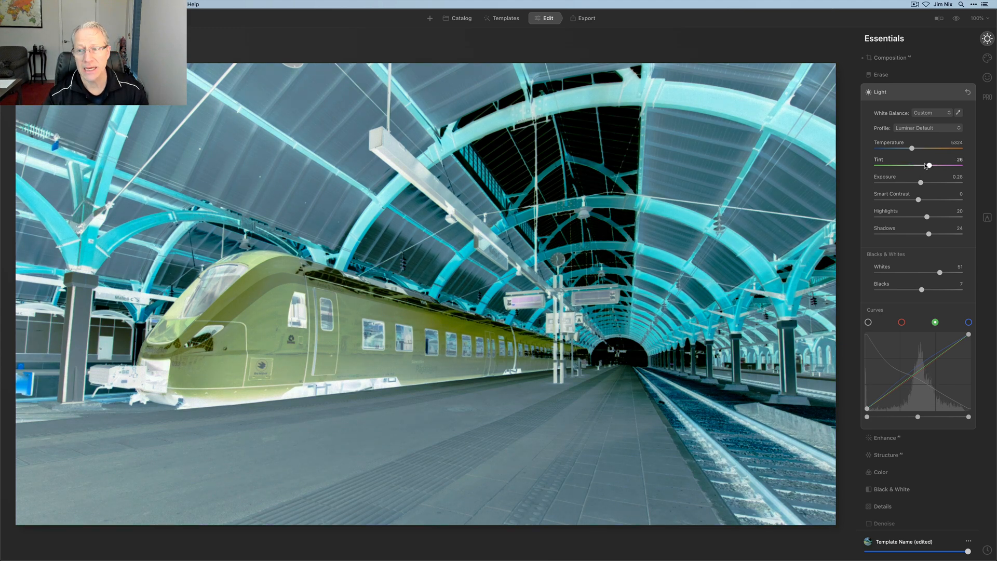
drag(928, 165, 920, 165)
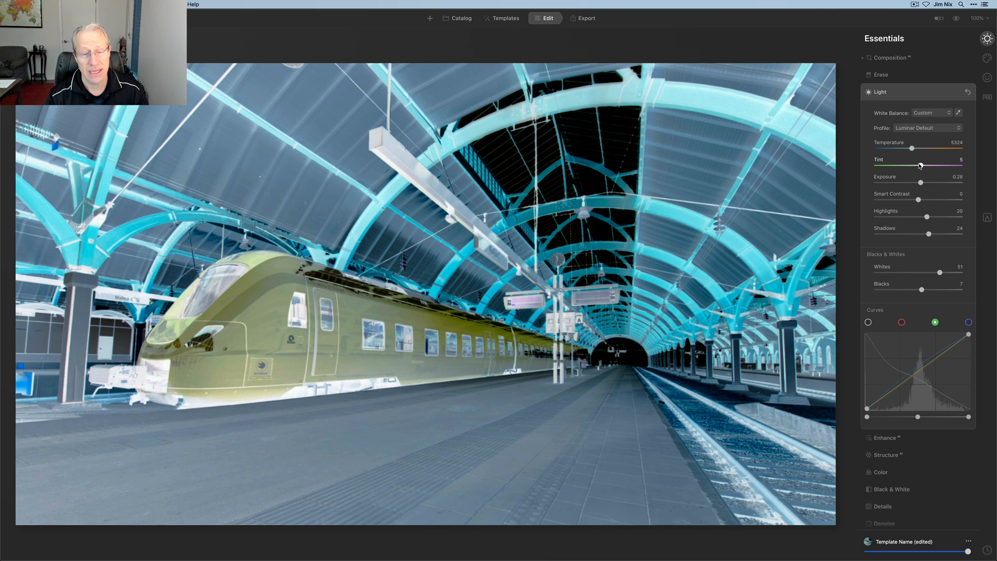
drag(920, 165, 938, 165)
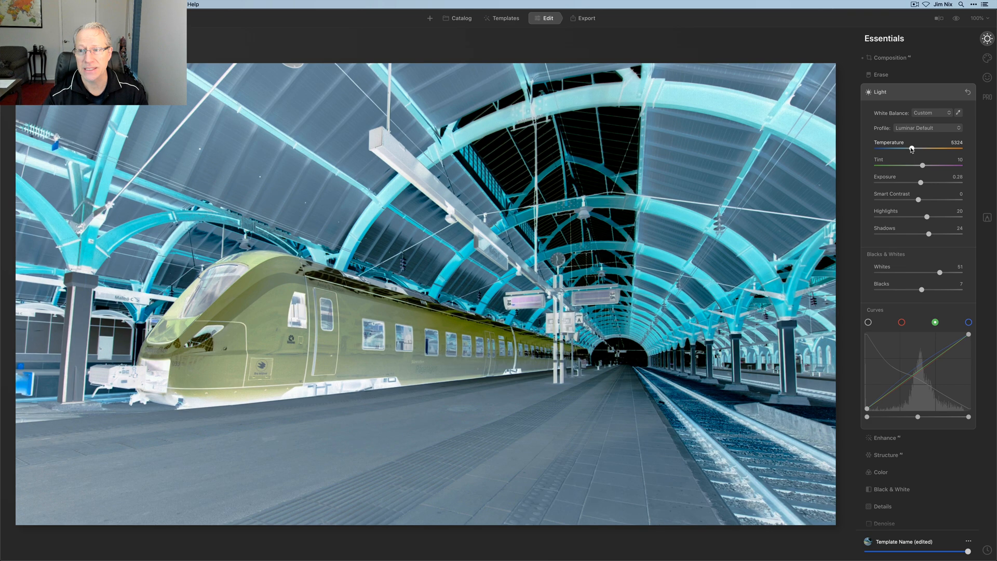
Step: Adjust the Temperature from 4206 up to around 6660 and fine-tune it
drag(910, 148, 901, 148)
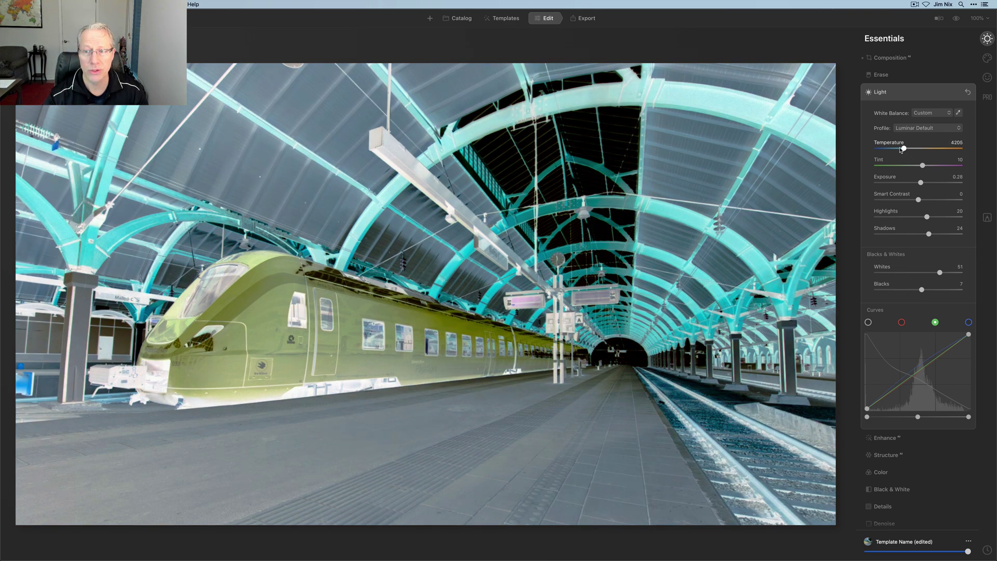
drag(902, 147, 934, 148)
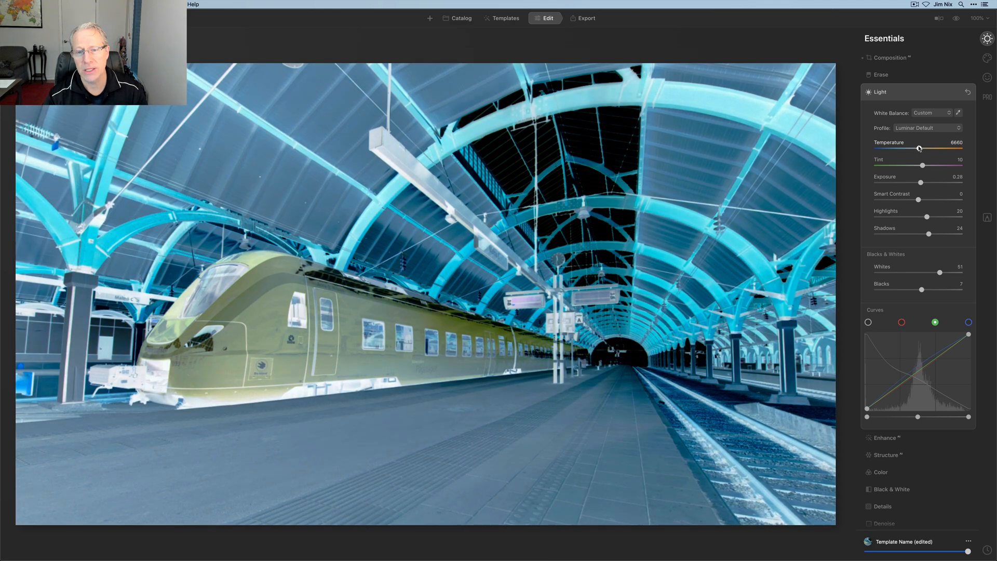
drag(919, 148, 920, 148)
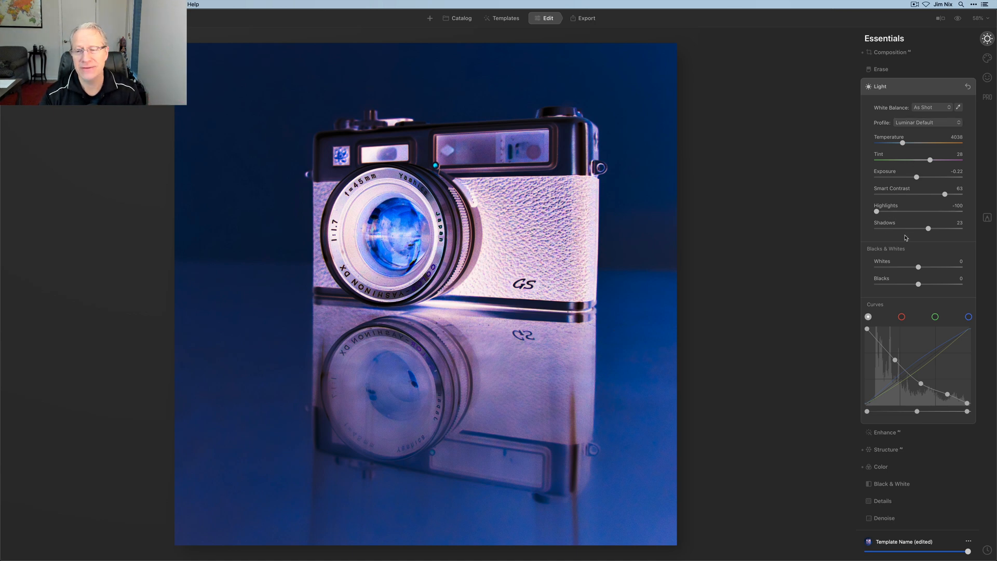
mouse_move(902, 272)
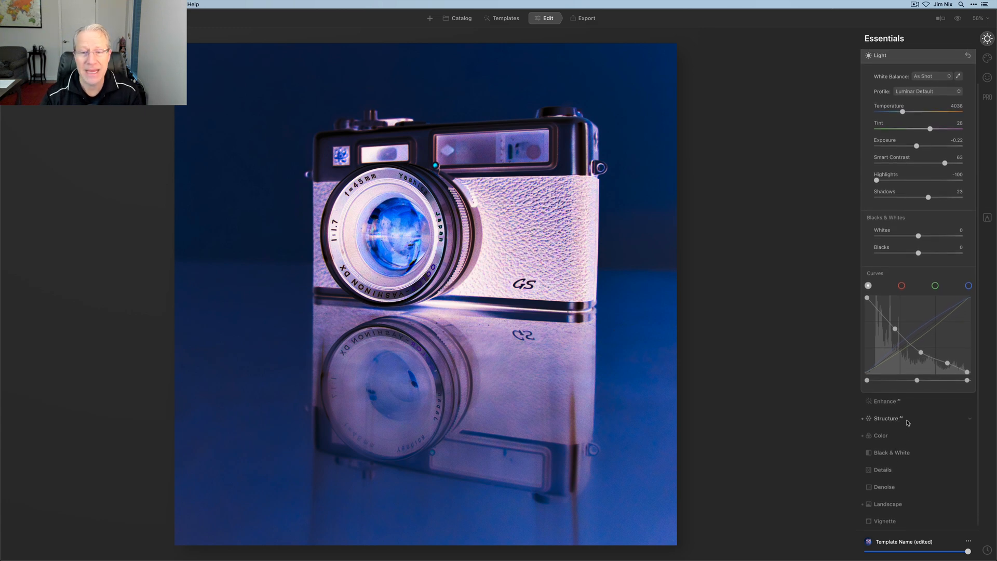
Step: Check the Structure and Color tools, then collapse all Essentials tool groups
click(881, 418)
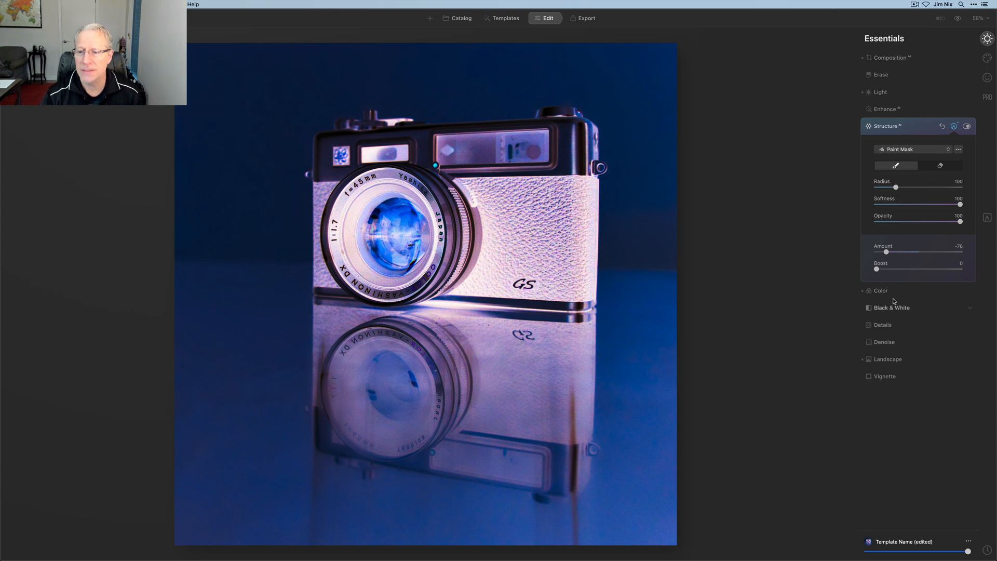
click(880, 290)
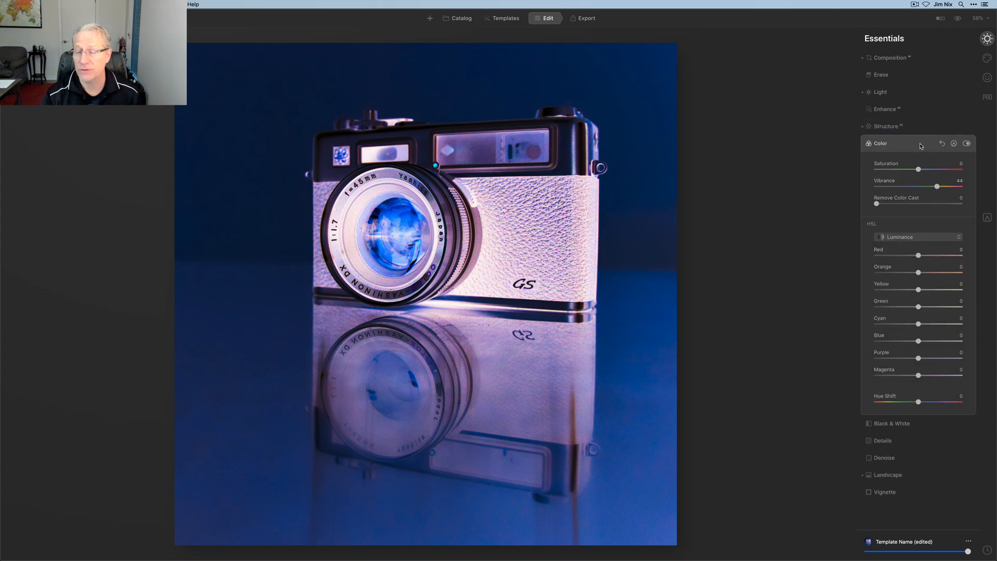
click(878, 143)
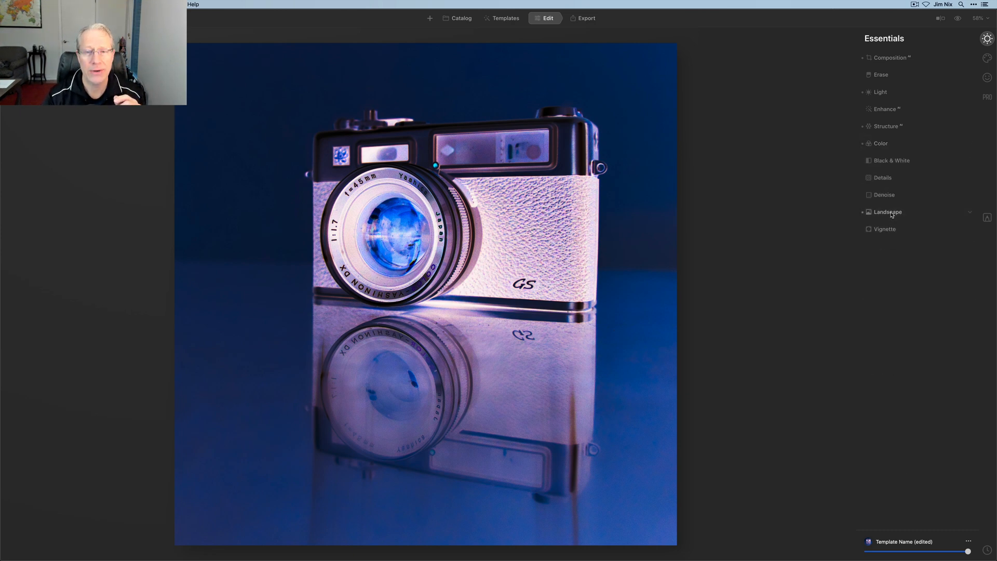
click(938, 16)
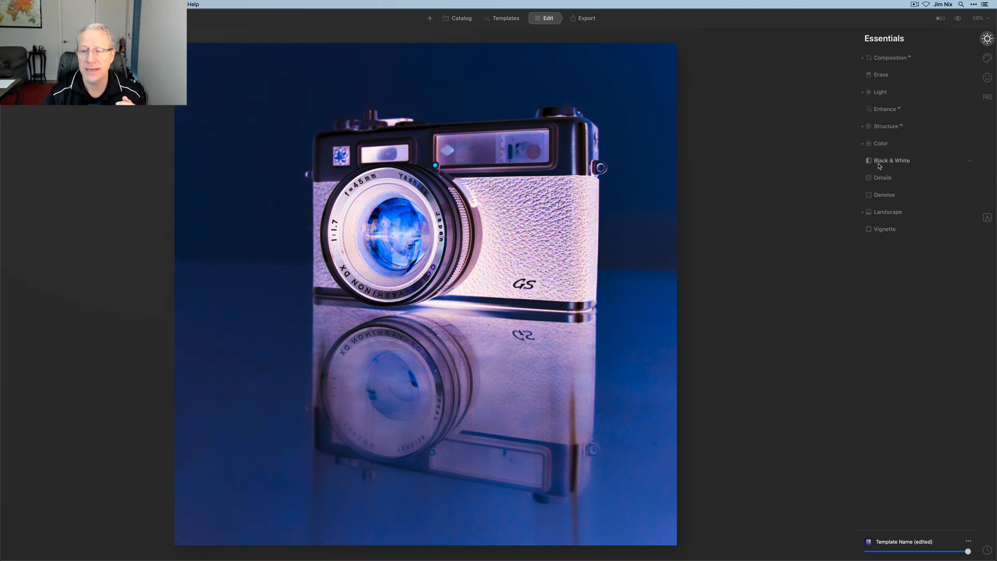
Step: Convert the camera photo to black and white and switch to Luminance controls
click(890, 160)
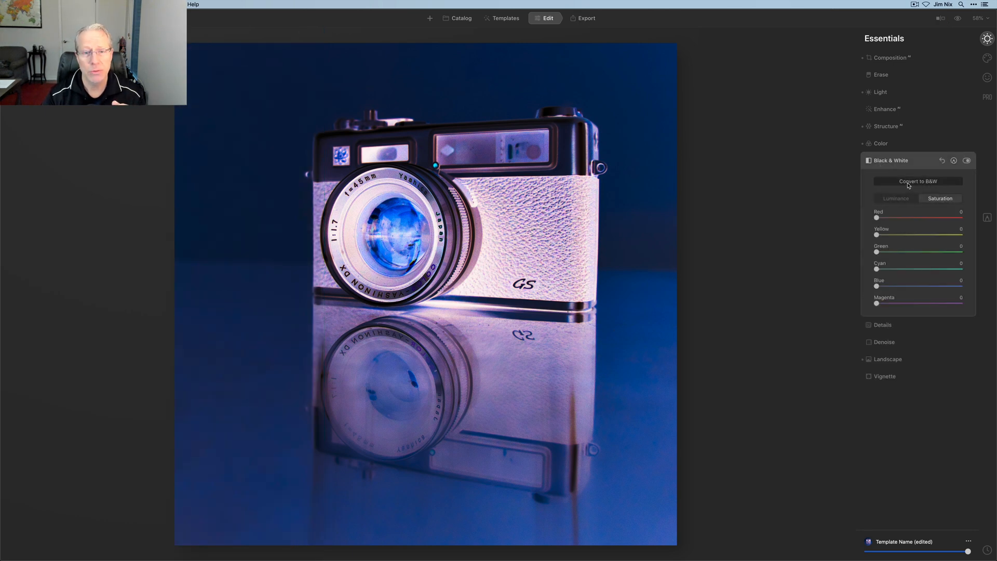
click(917, 181)
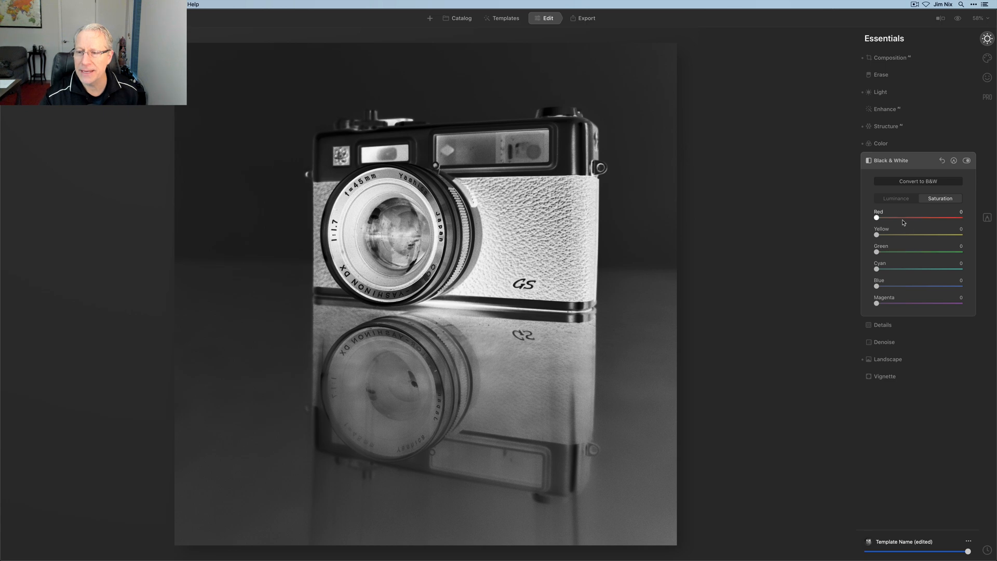
click(895, 198)
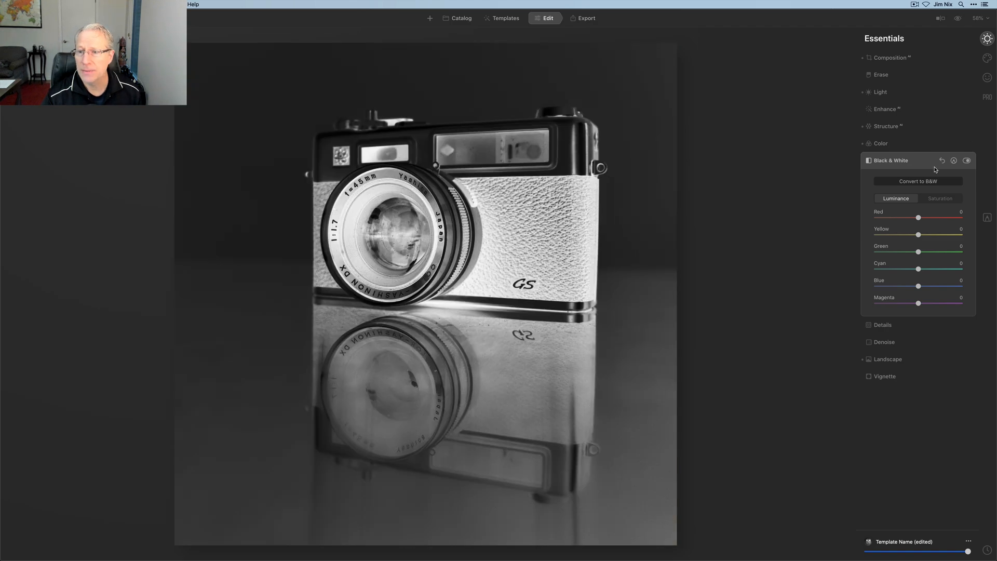
click(918, 181)
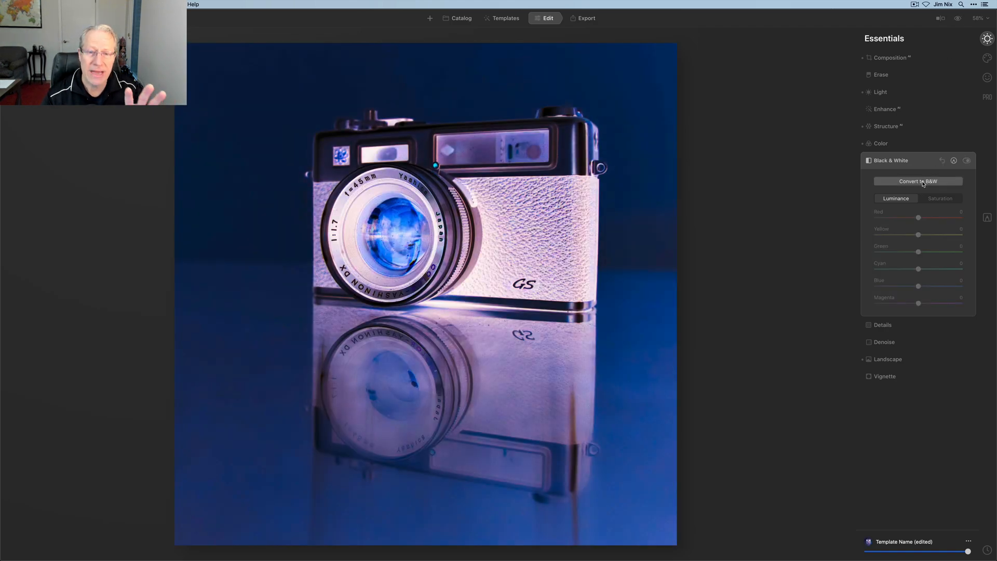
click(918, 182)
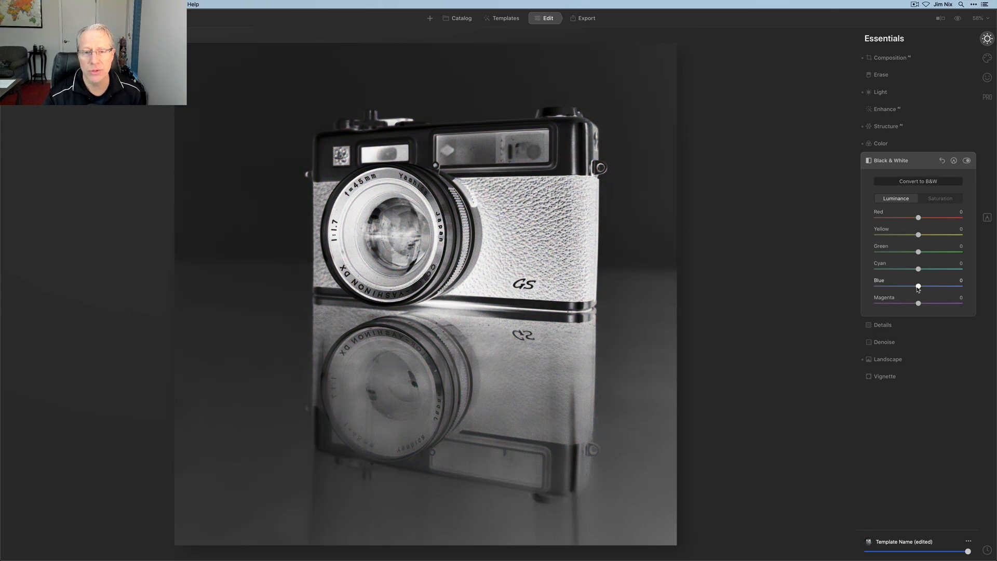
Step: Shift the blue luminance darker, then up to 20, and close Black & White
drag(918, 286, 902, 286)
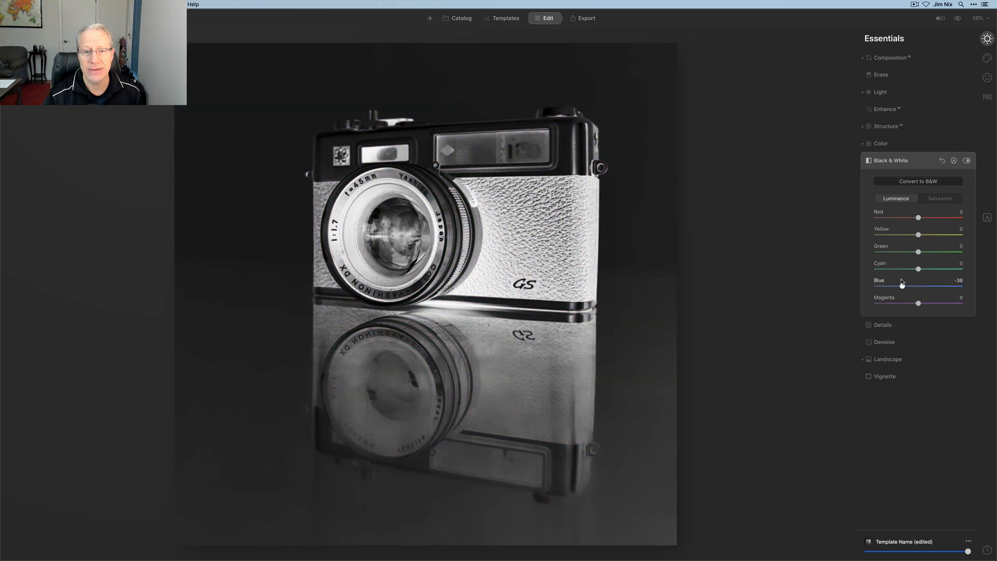
drag(901, 286, 944, 286)
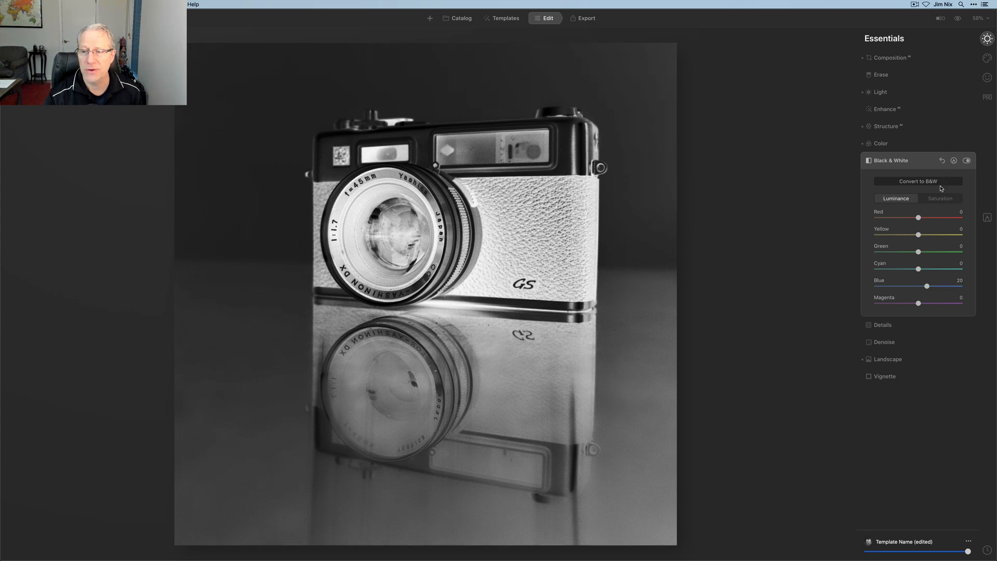
click(965, 160)
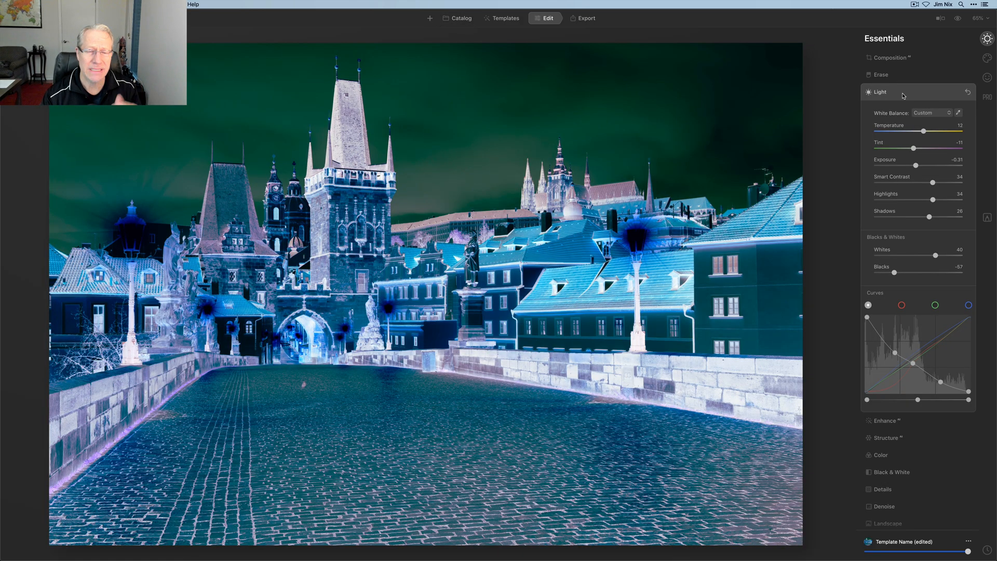
Step: Raise Enhance Accent to 47 on the bridge photo and move to the Color tool
click(956, 20)
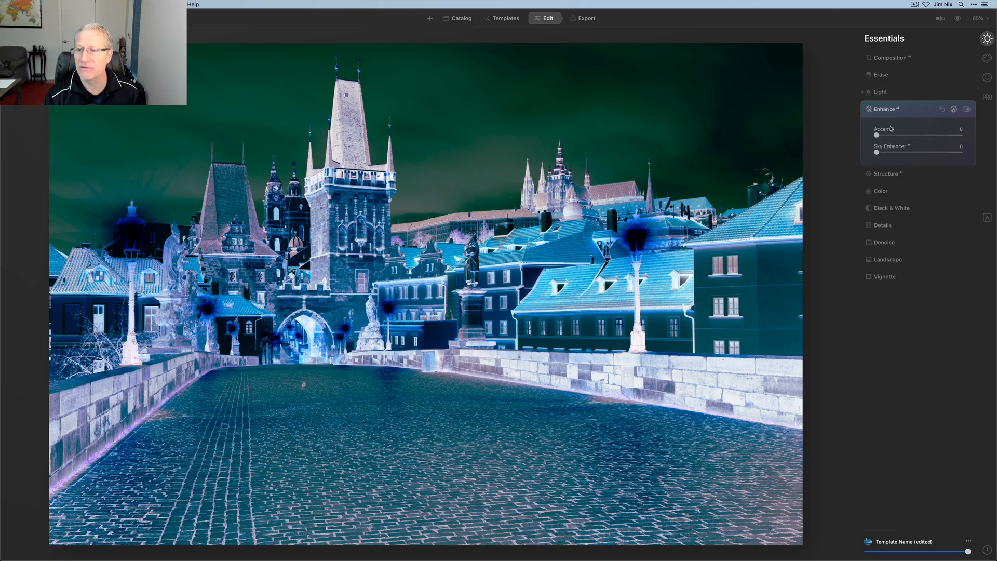
drag(875, 135, 916, 135)
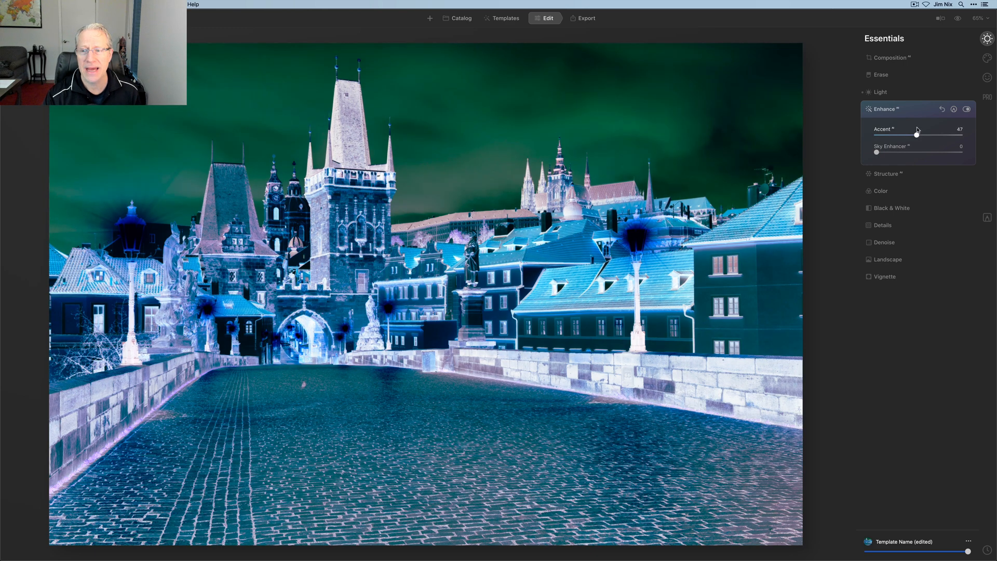
click(892, 142)
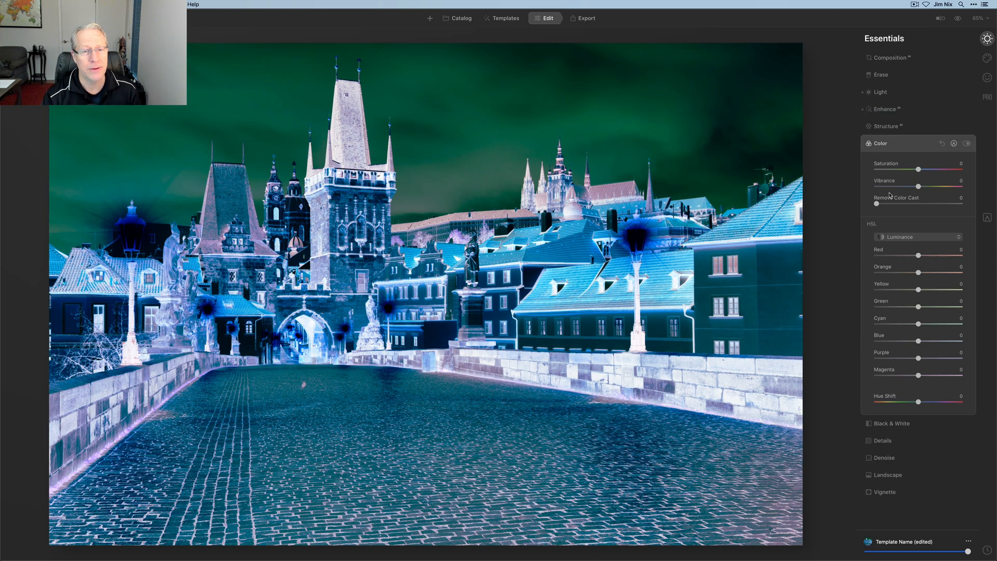
Step: Set HSL to Hue, try the Blue hue both ways, and return it to 0
click(917, 237)
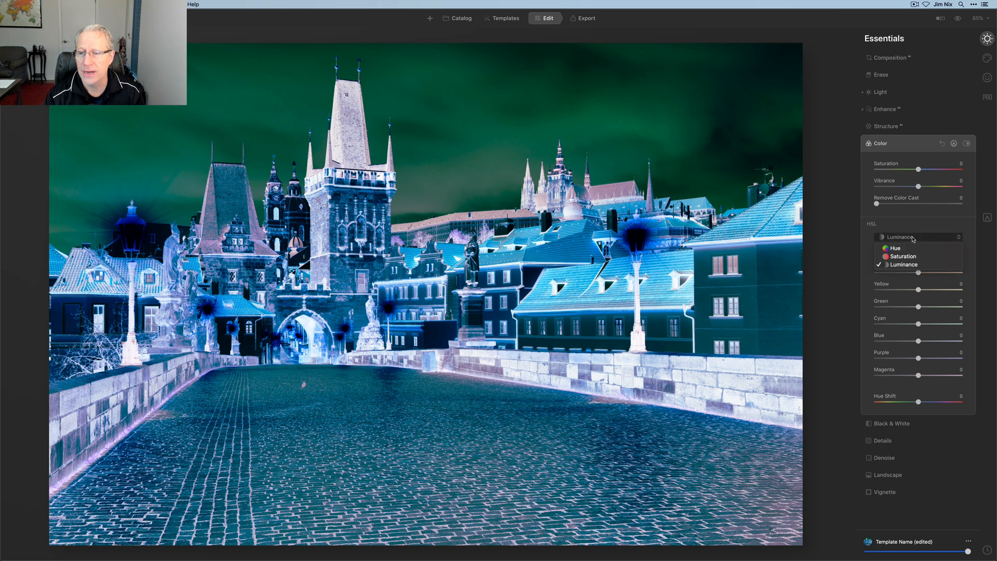
click(896, 248)
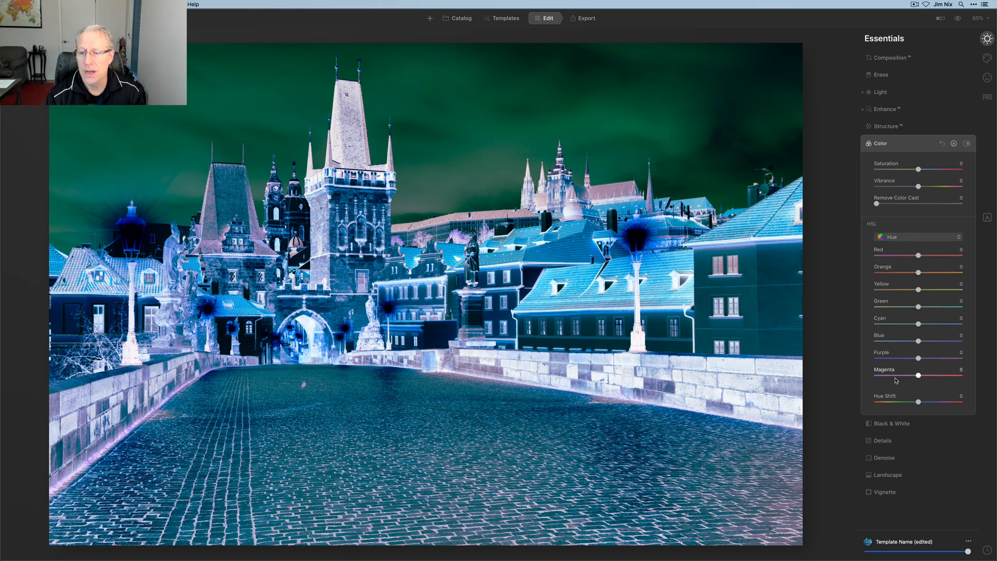
drag(918, 340, 936, 340)
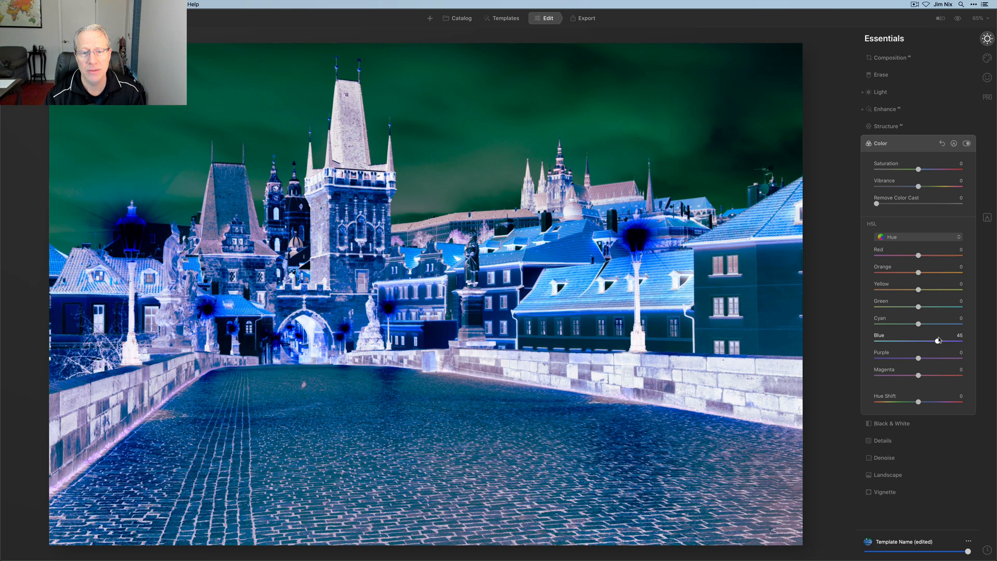
drag(935, 341, 910, 340)
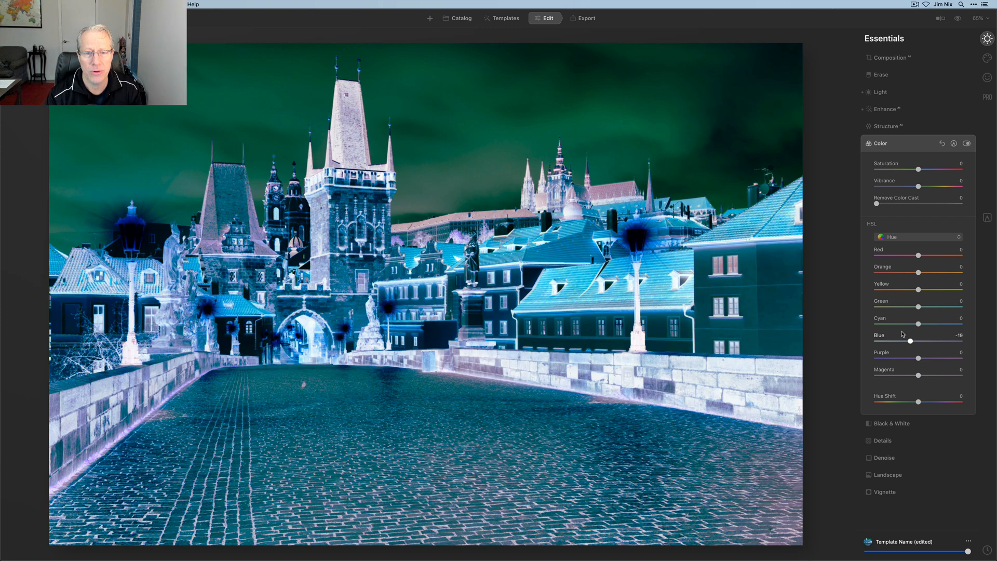
drag(910, 342, 892, 342)
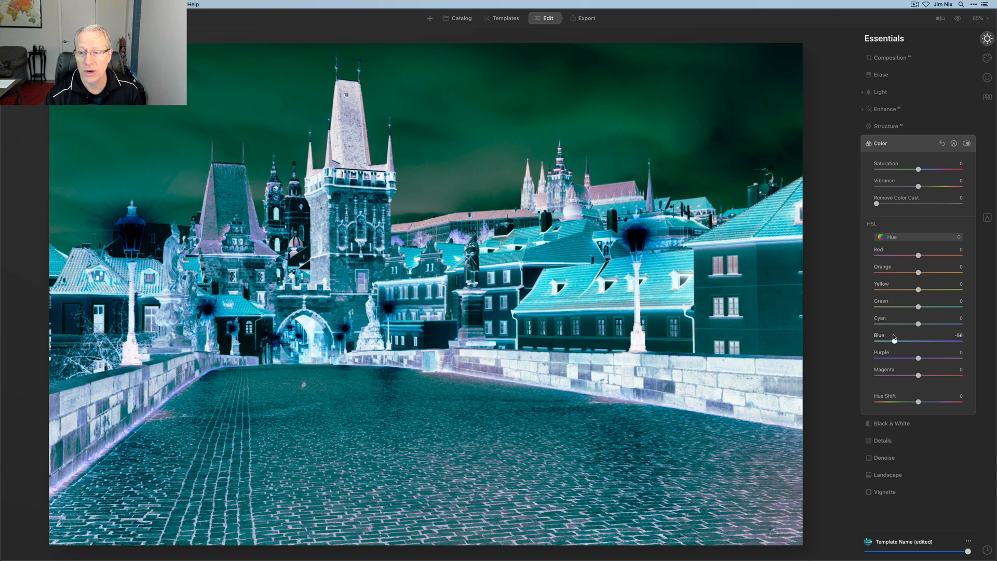
drag(894, 340, 917, 340)
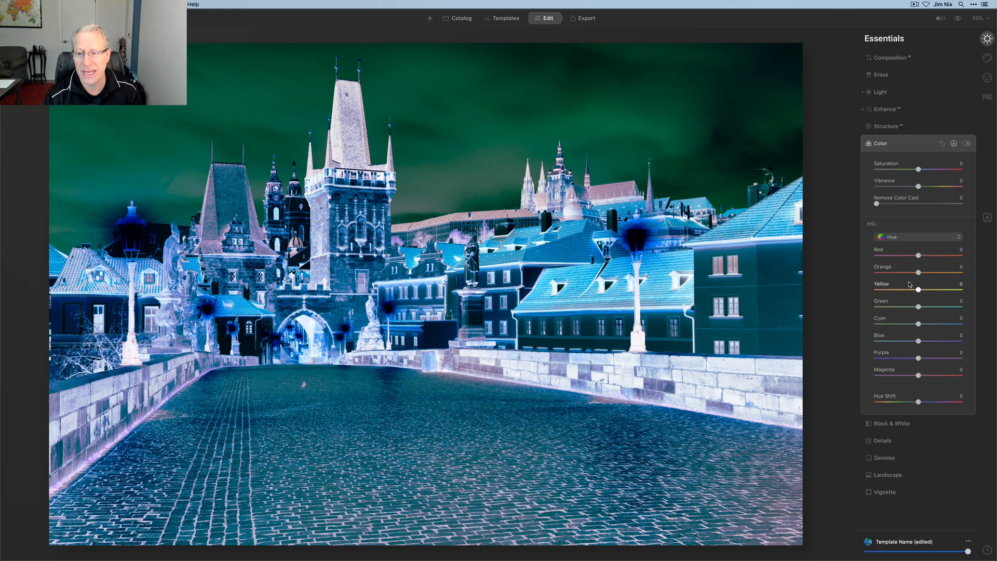
Step: Set HSL to Saturation and lower the blue and green saturation
click(918, 236)
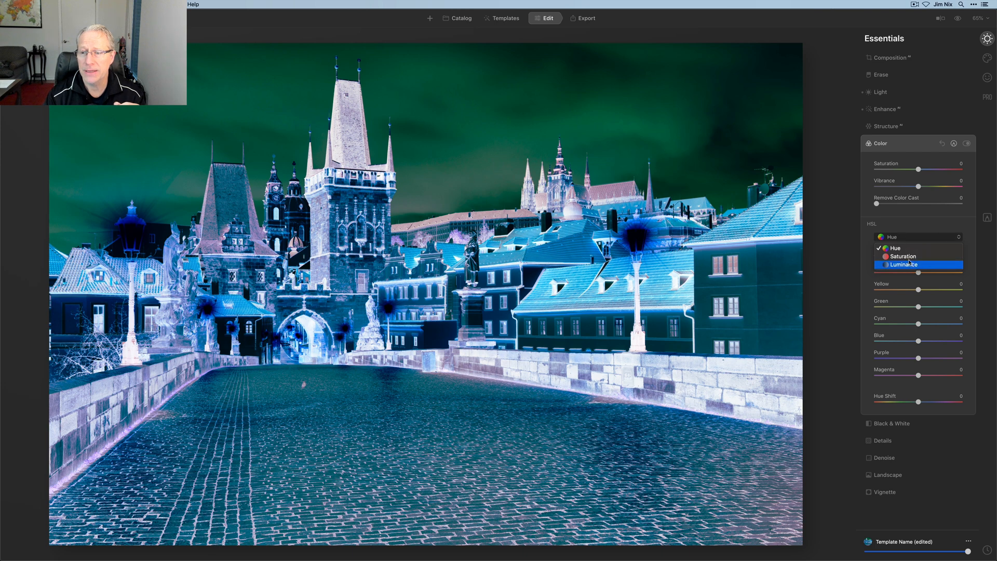
click(903, 256)
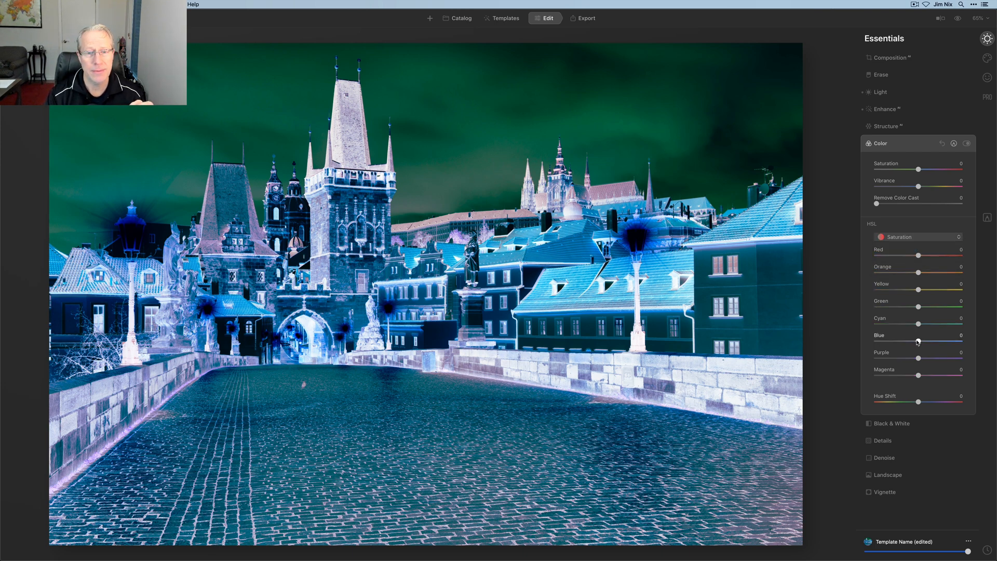
drag(918, 341, 881, 341)
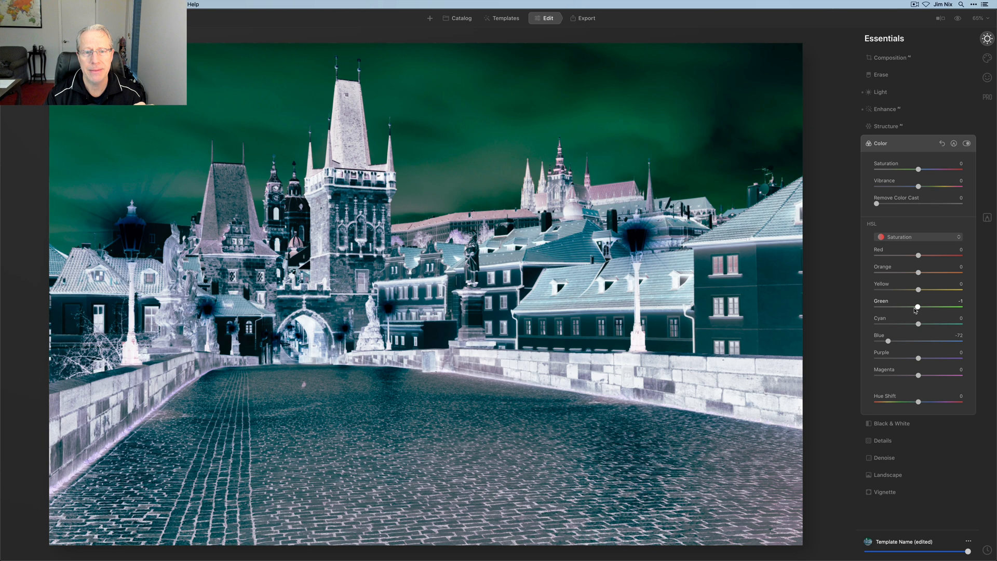
drag(915, 306, 879, 306)
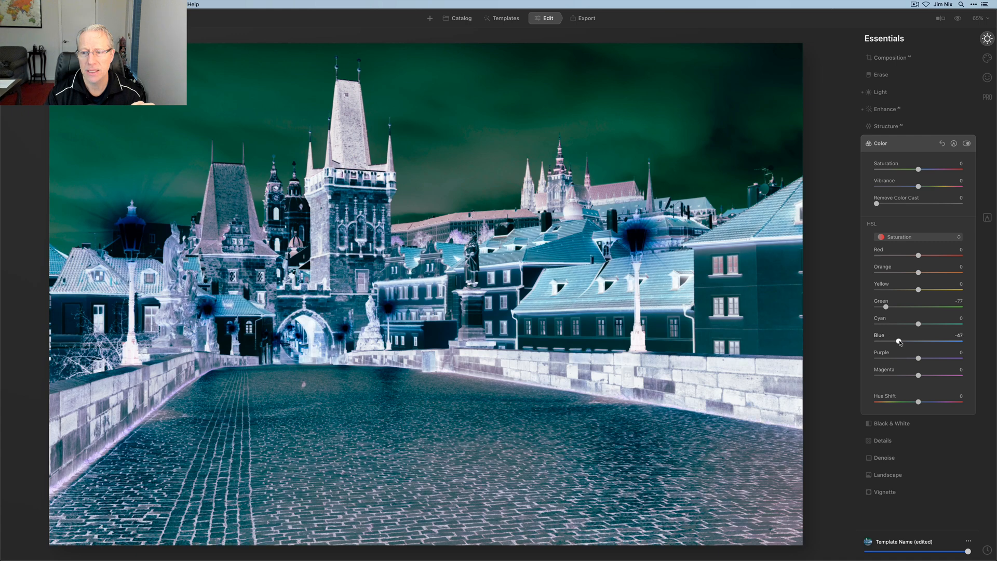
Step: Set HSL to Luminance and raise Blue luminance to 71
click(918, 236)
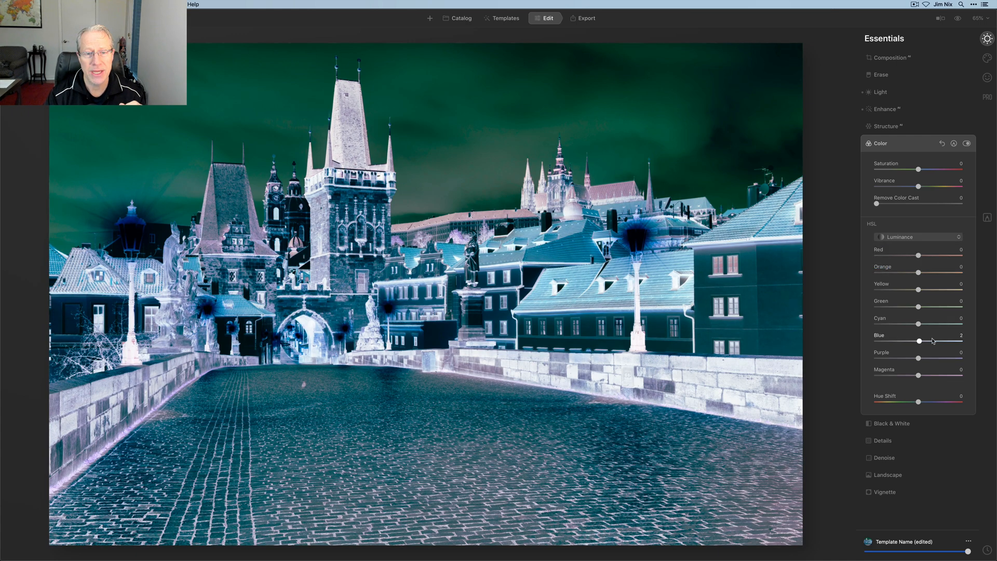
drag(920, 341, 950, 341)
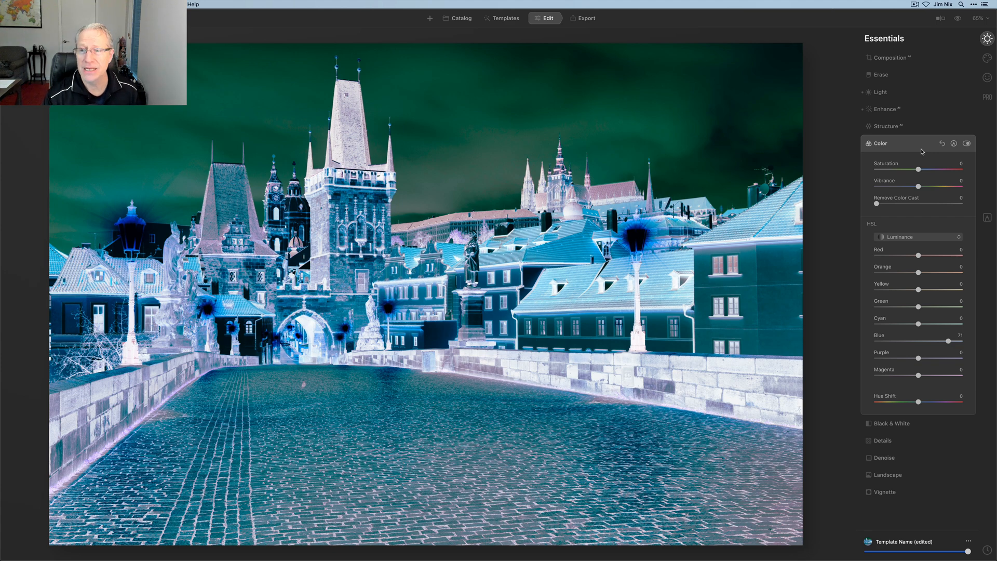
Step: Collapse Color, briefly expand Light to reveal the inverted curve, then collapse it again
click(880, 143)
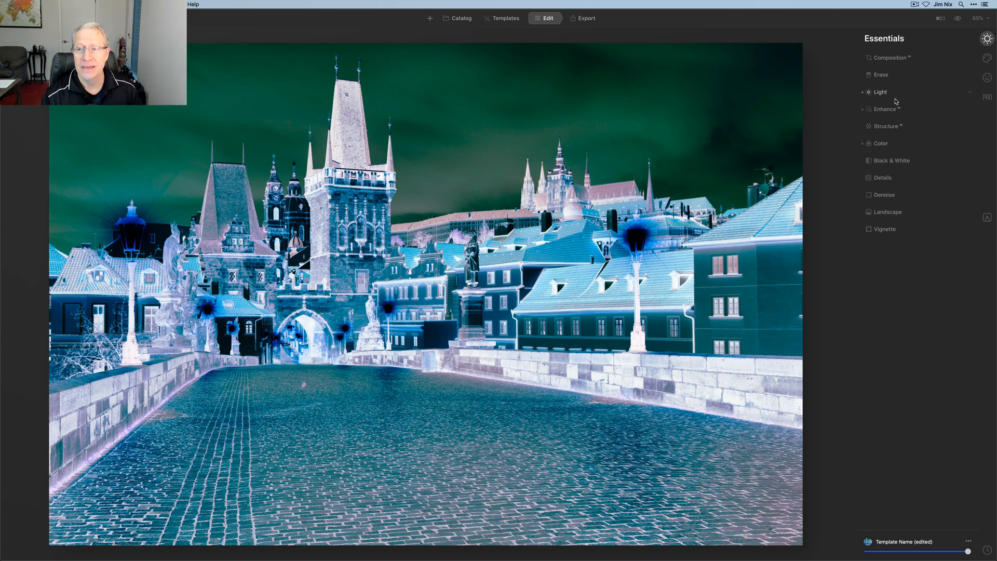
click(880, 92)
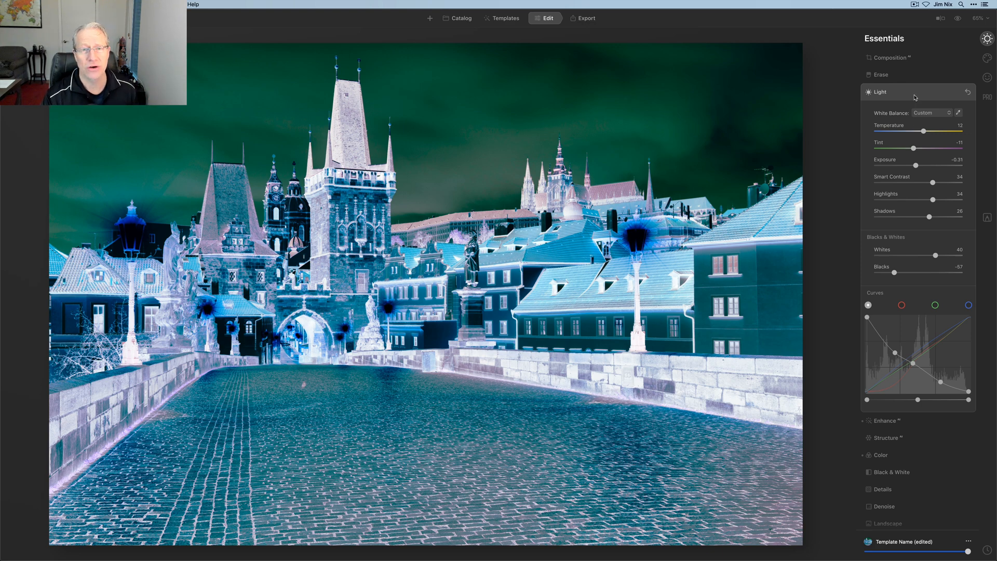
click(880, 92)
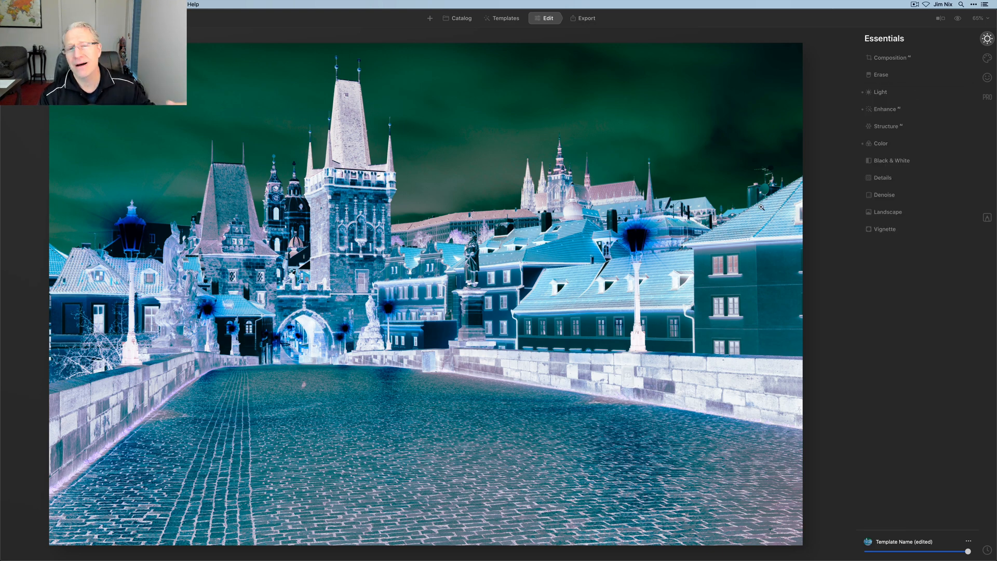